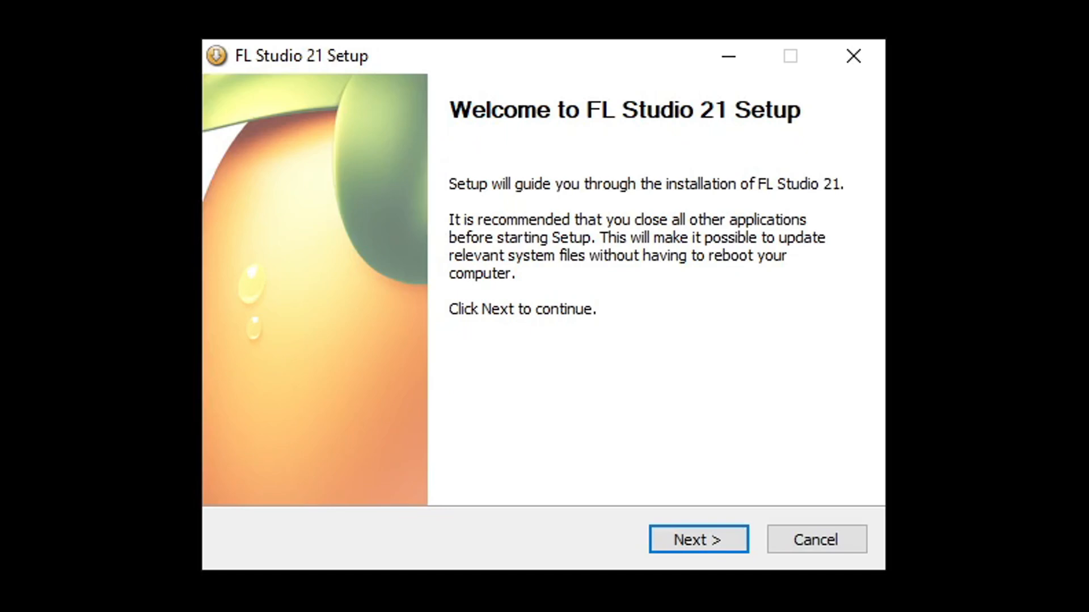
# Accept the license agreement and choose installation for the current user only.
pyautogui.click(697, 540)
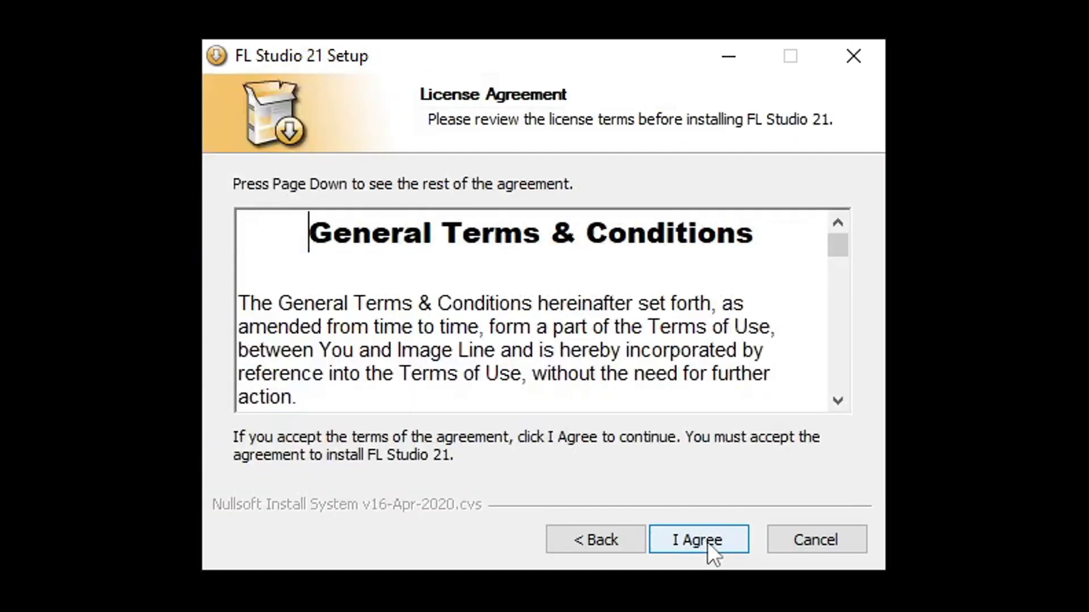
pyautogui.click(698, 540)
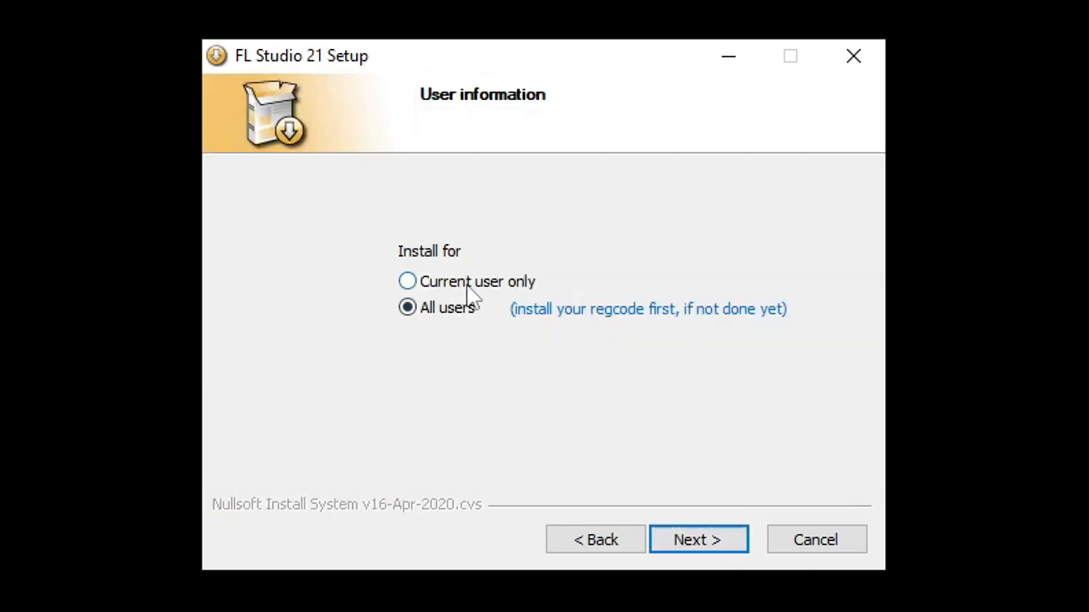
pyautogui.click(407, 281)
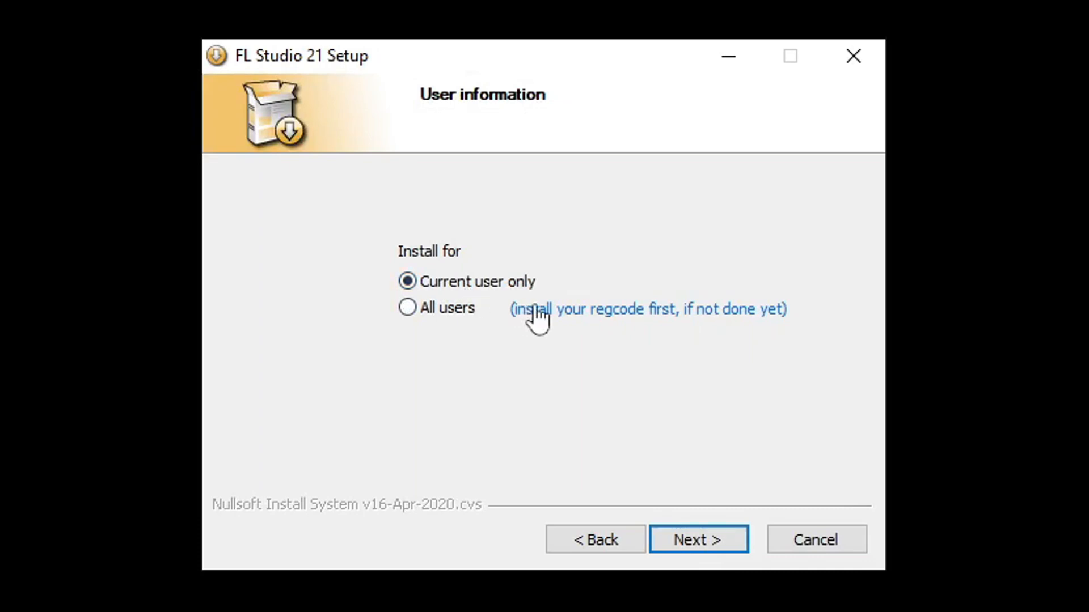
pyautogui.moveTo(550, 353)
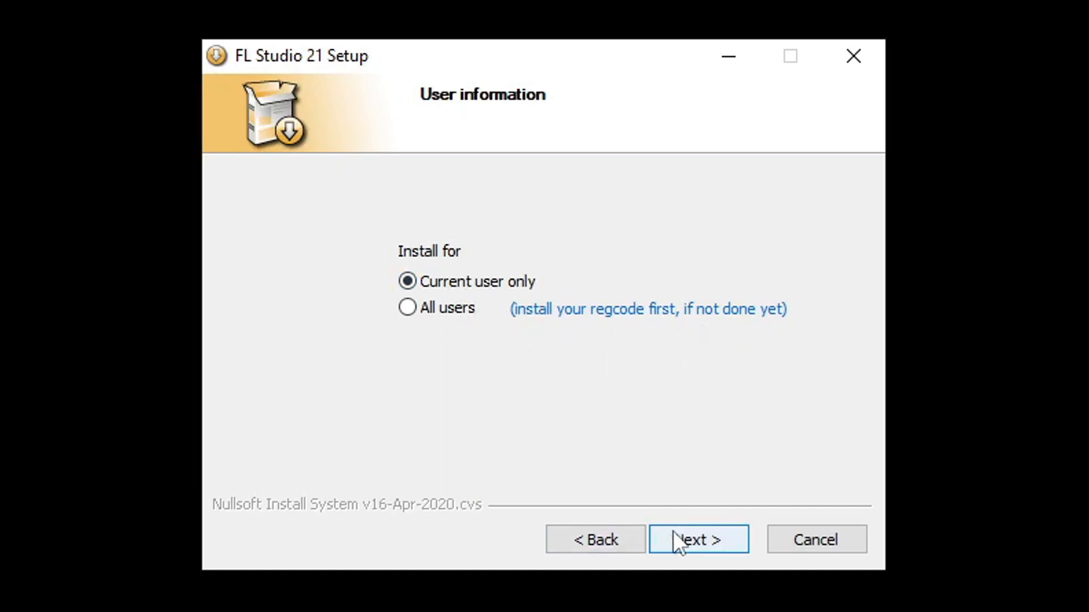
pyautogui.moveTo(700, 546)
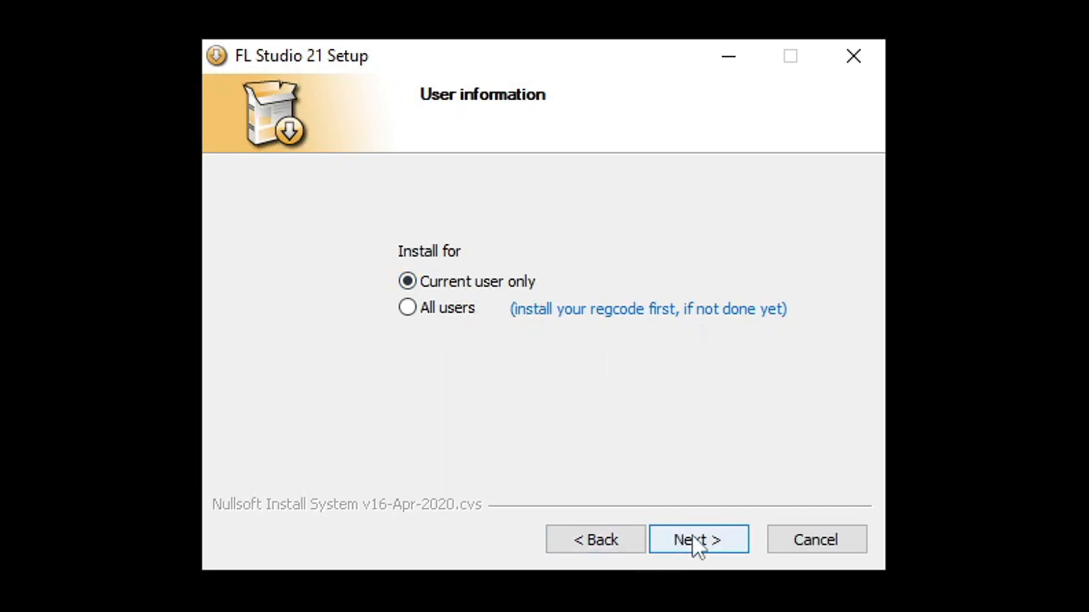
# Choose the Simple plugin database layout and leave out the 64-bit FL plugin.
pyautogui.click(698, 540)
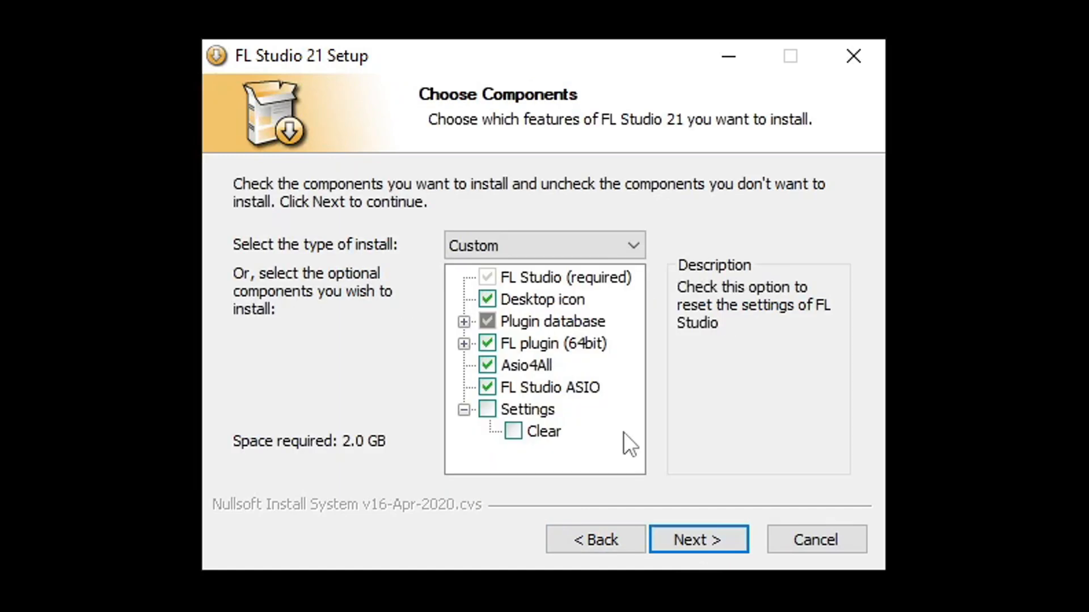
pyautogui.moveTo(551, 326)
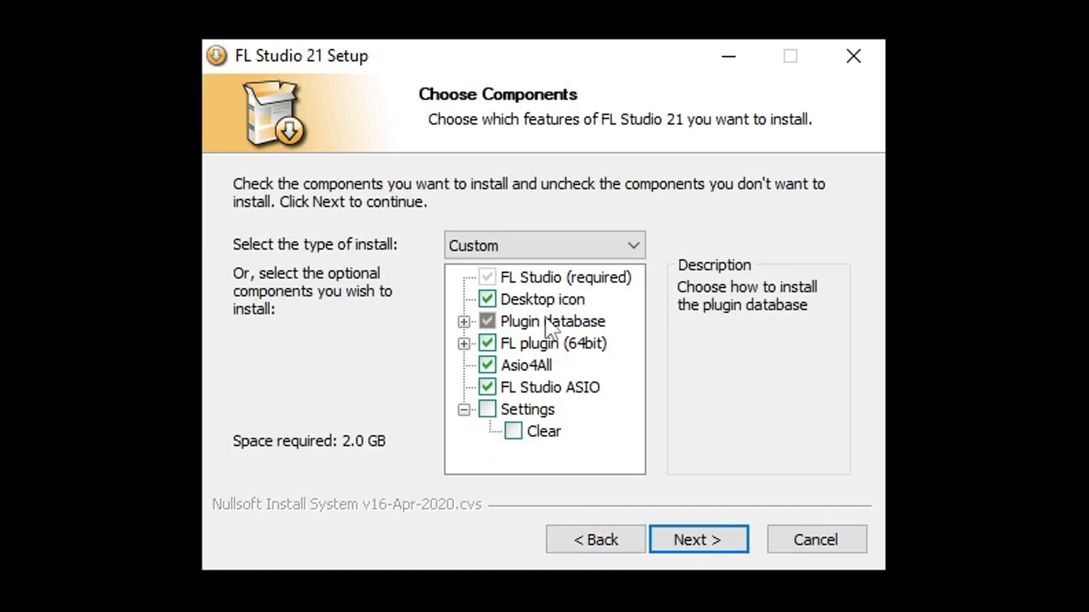
pyautogui.moveTo(543, 299)
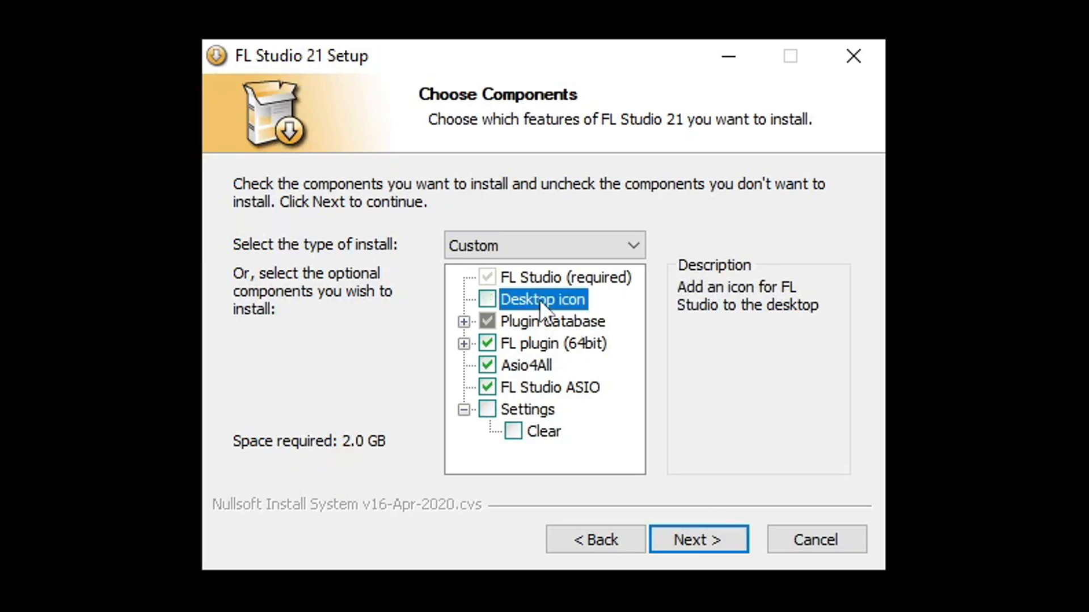
pyautogui.click(464, 321)
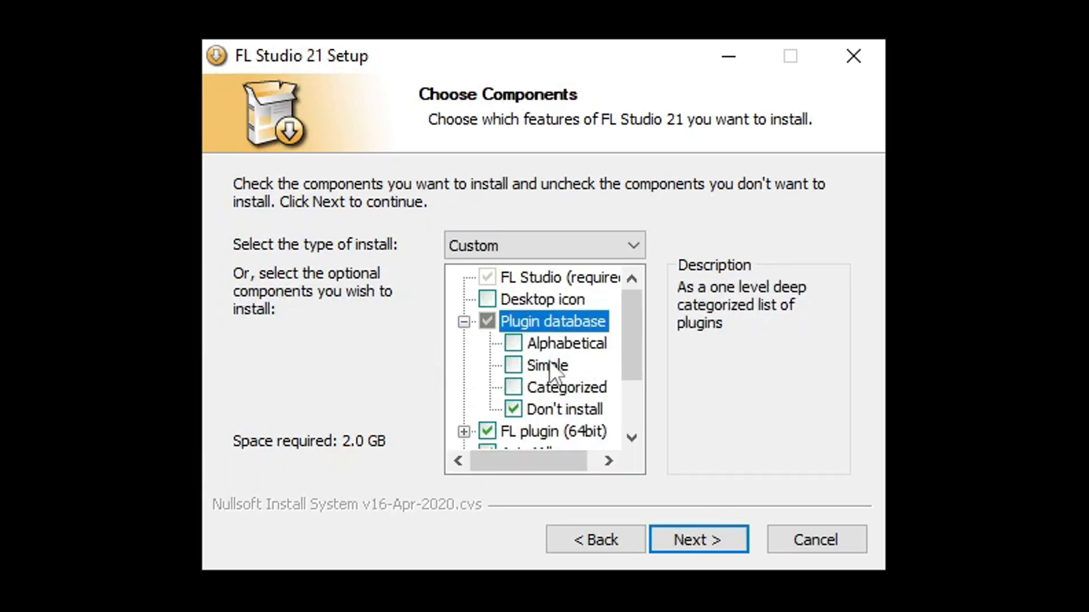
pyautogui.click(546, 364)
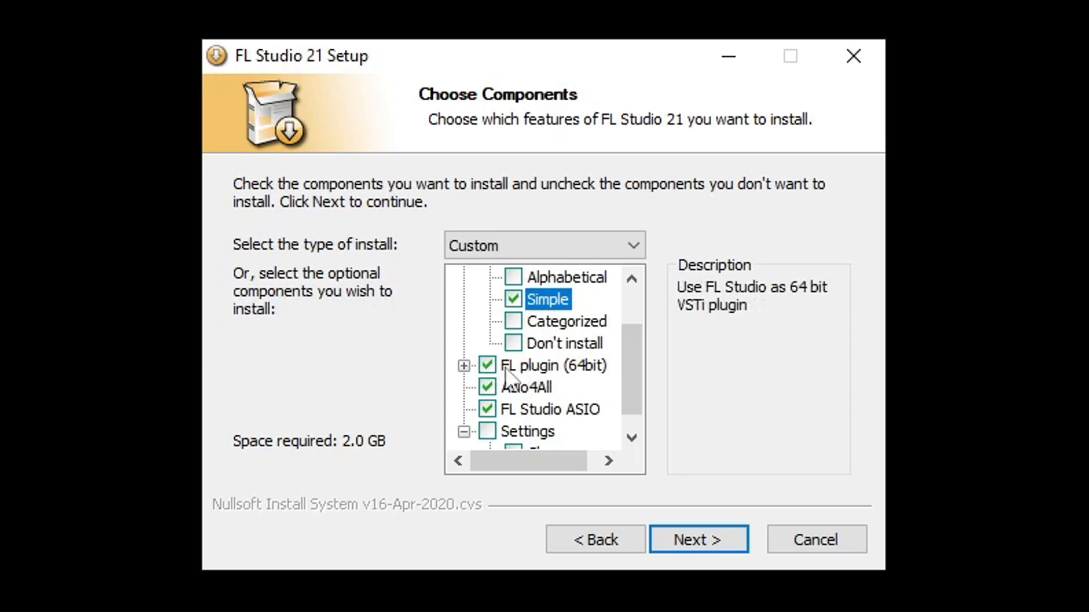
pyautogui.click(464, 365)
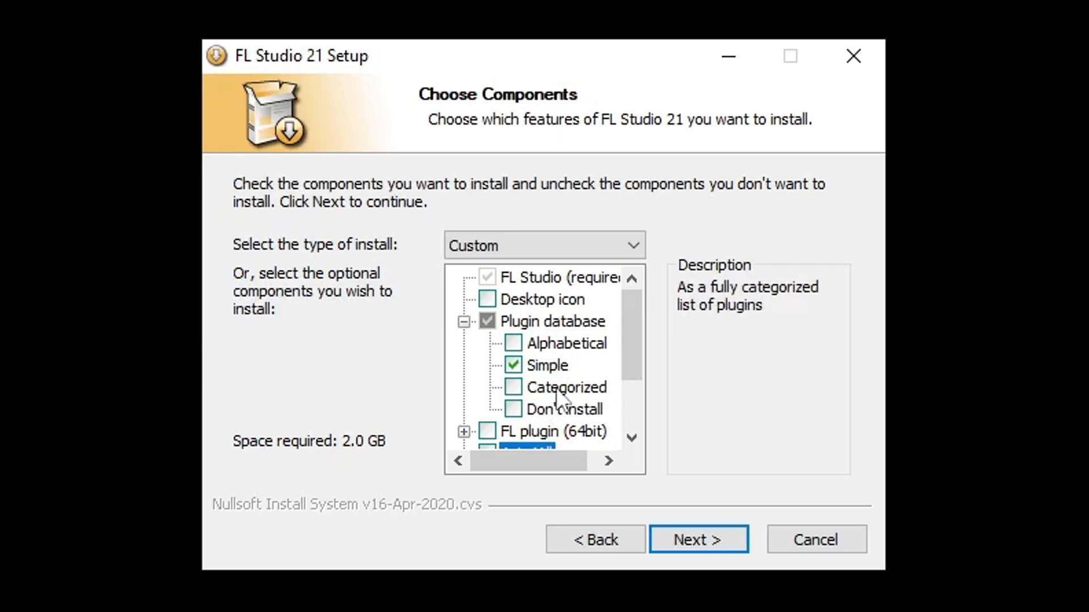
# Review the remaining components including the FL Studio ASIO driver and continue to the install location.
pyautogui.scroll(-3)
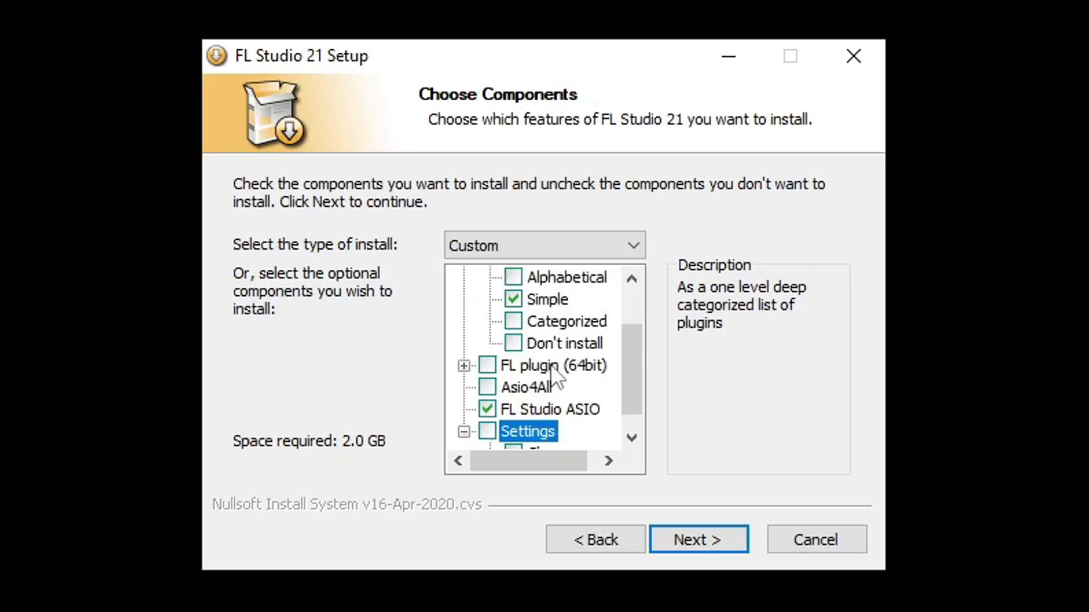
pyautogui.moveTo(543, 365)
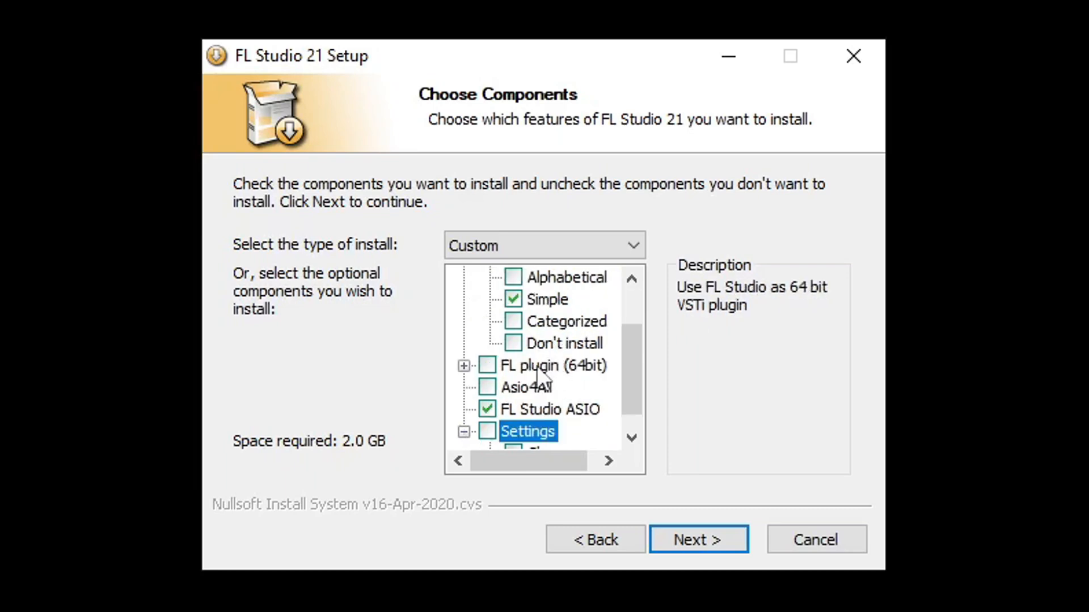
pyautogui.moveTo(526, 388)
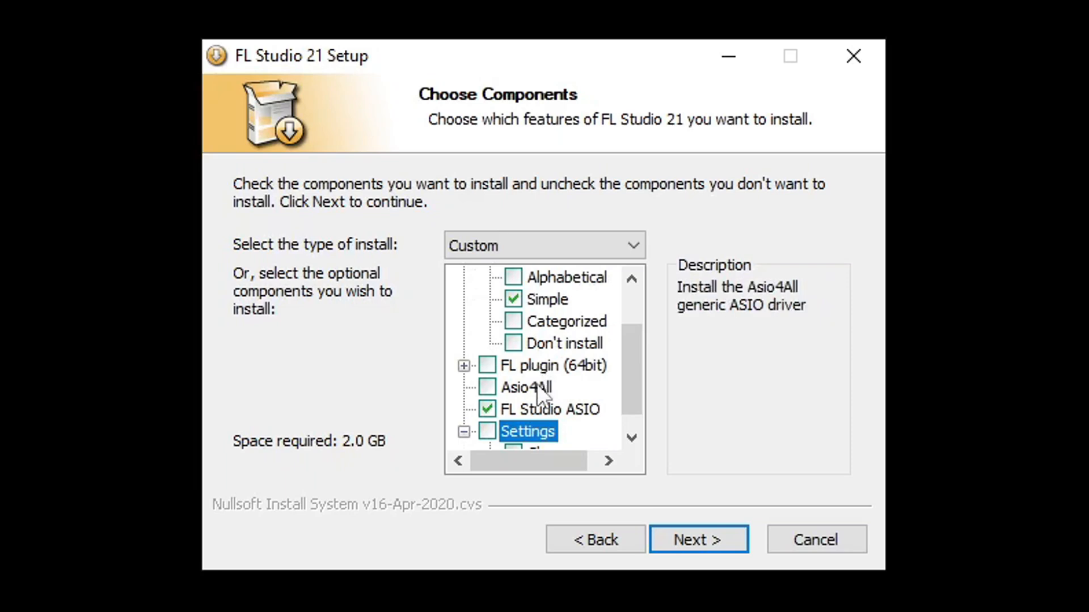
pyautogui.scroll(-3)
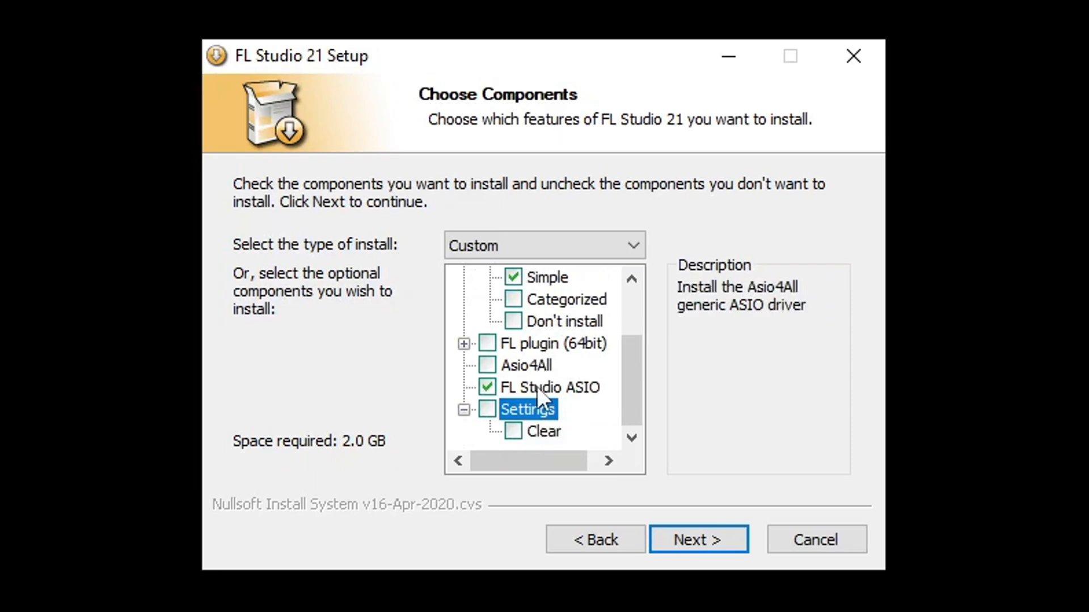
pyautogui.click(549, 387)
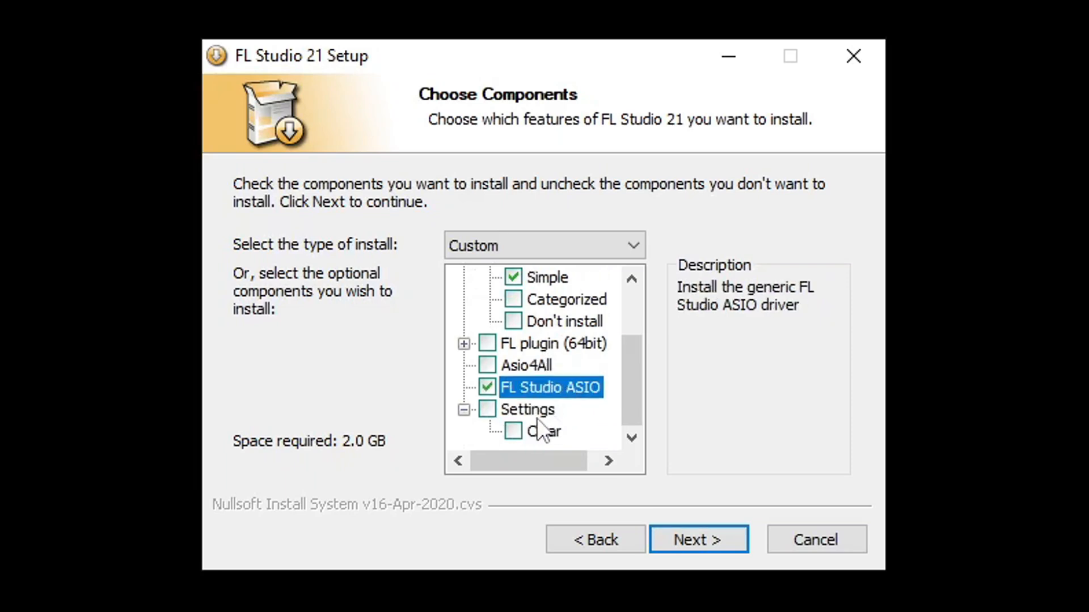
pyautogui.click(697, 540)
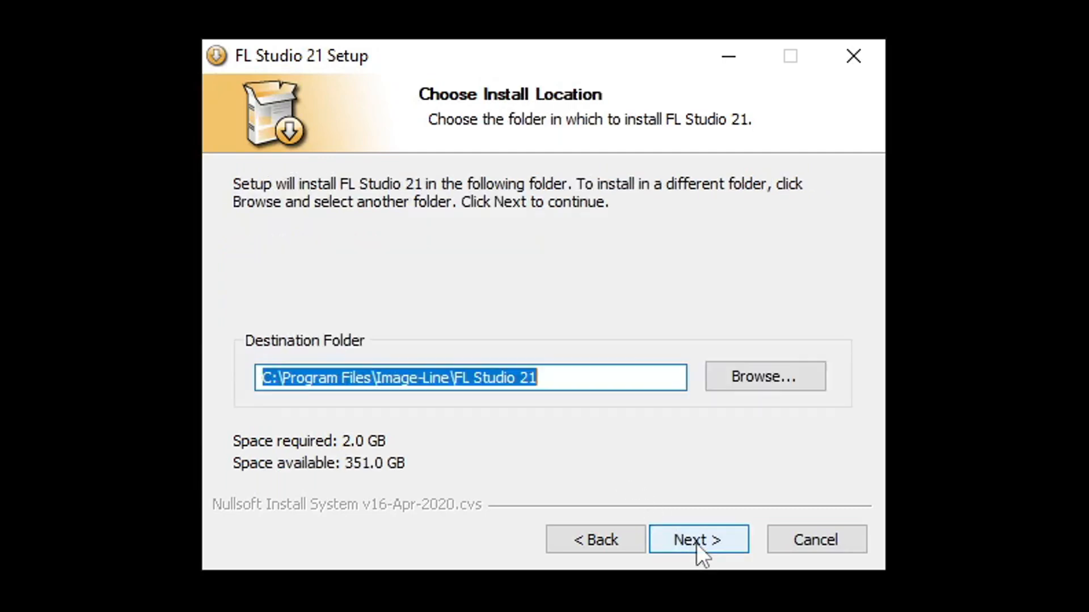
pyautogui.moveTo(725, 412)
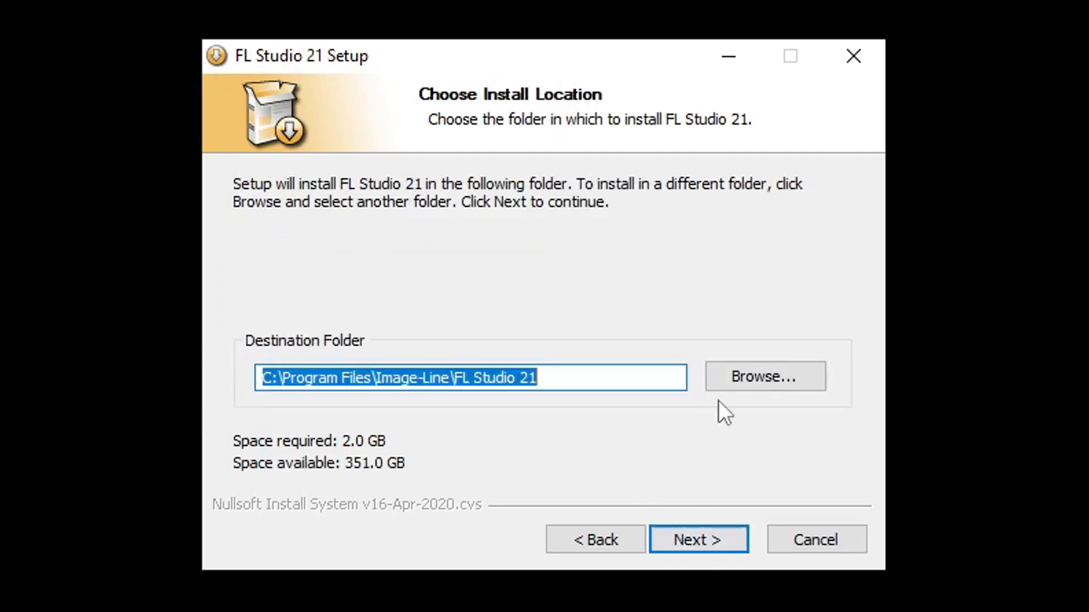
pyautogui.moveTo(743, 435)
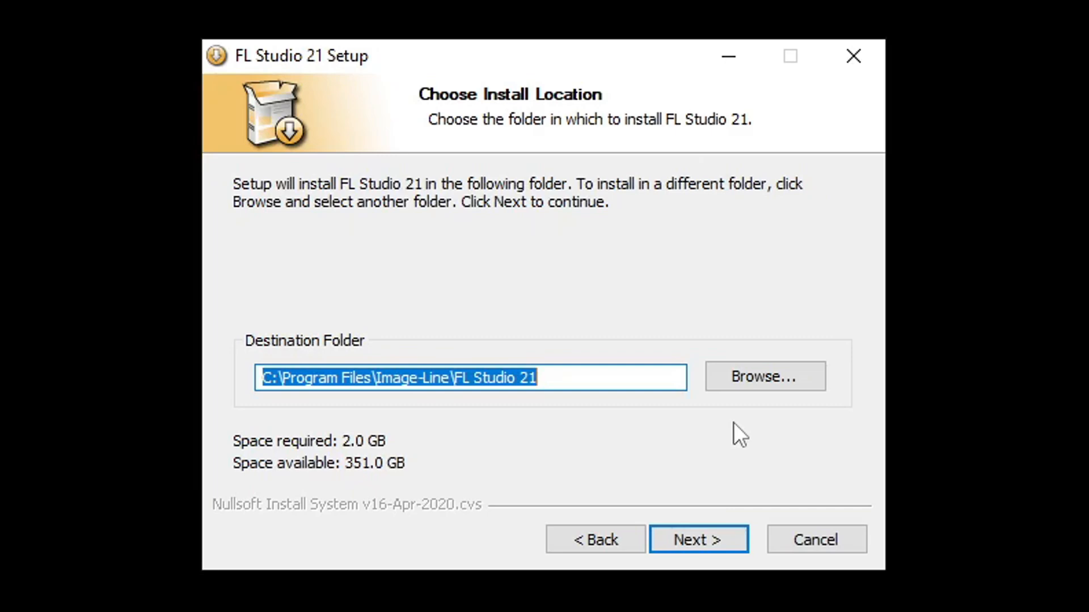
# Set the install folder to C:\FL Studio 21 and continue to the ready-to-install summary.
pyautogui.click(764, 376)
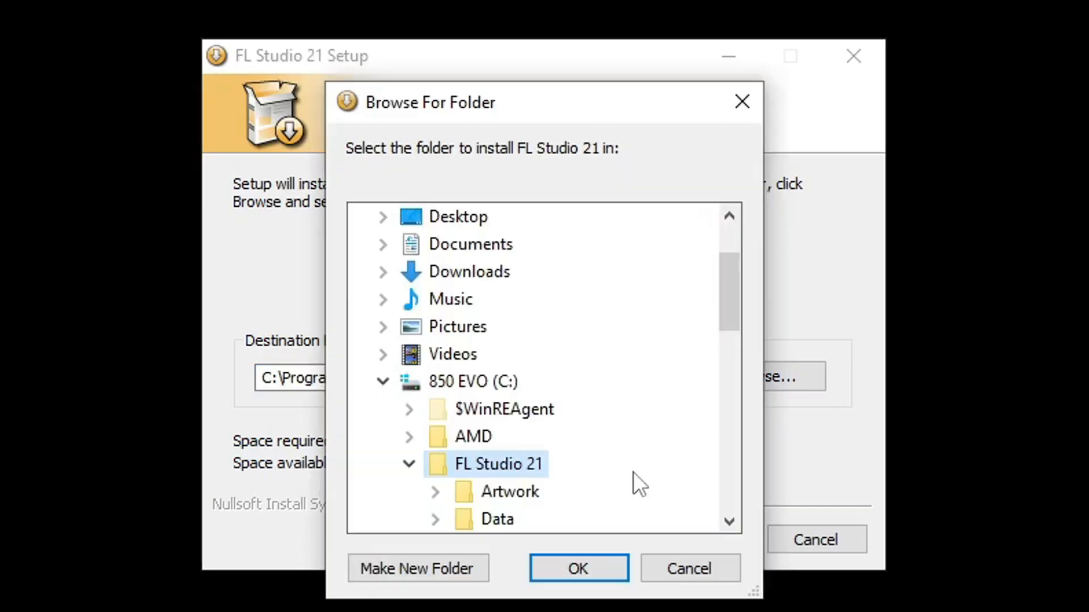
pyautogui.moveTo(494, 479)
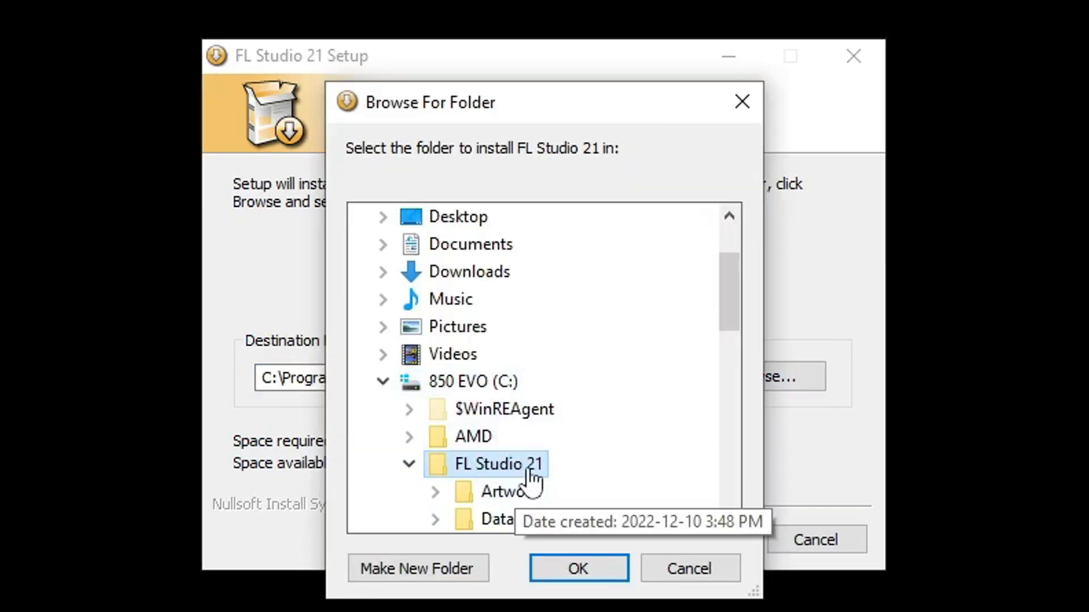
pyautogui.click(577, 569)
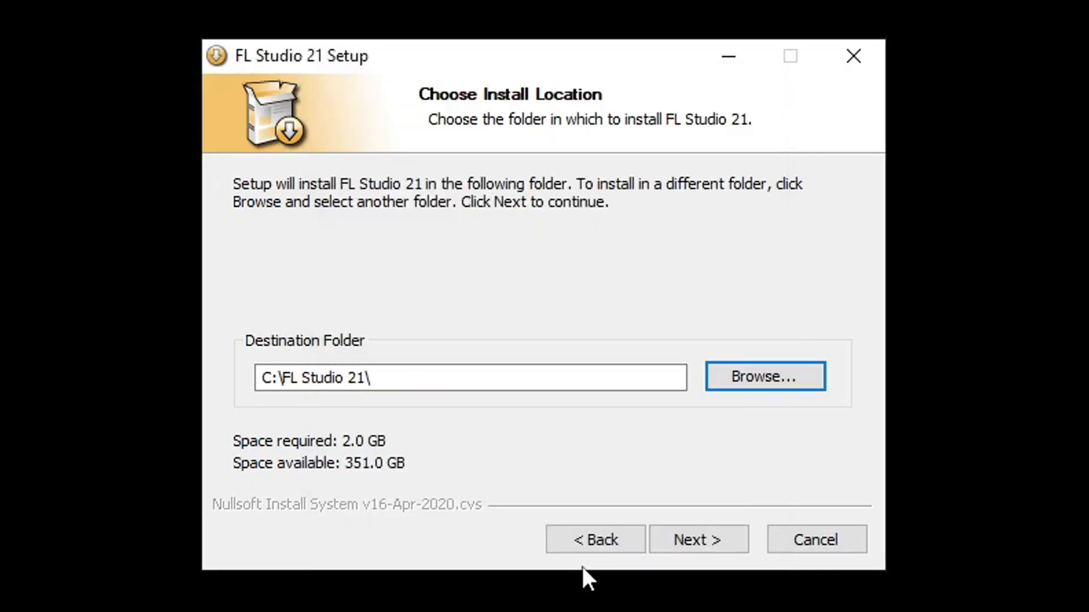
pyautogui.moveTo(544, 501)
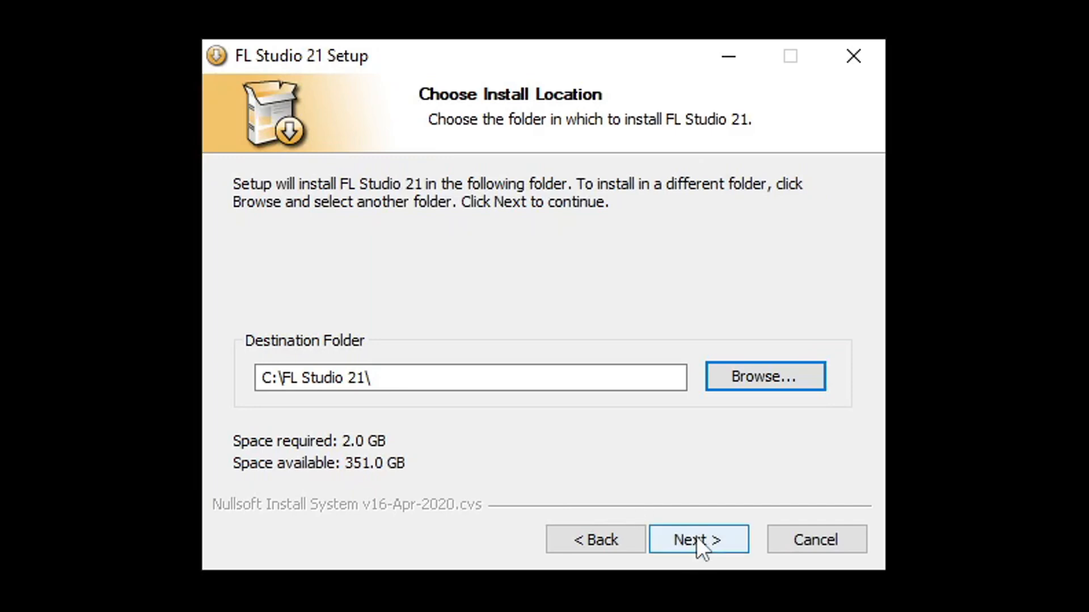
pyautogui.click(698, 539)
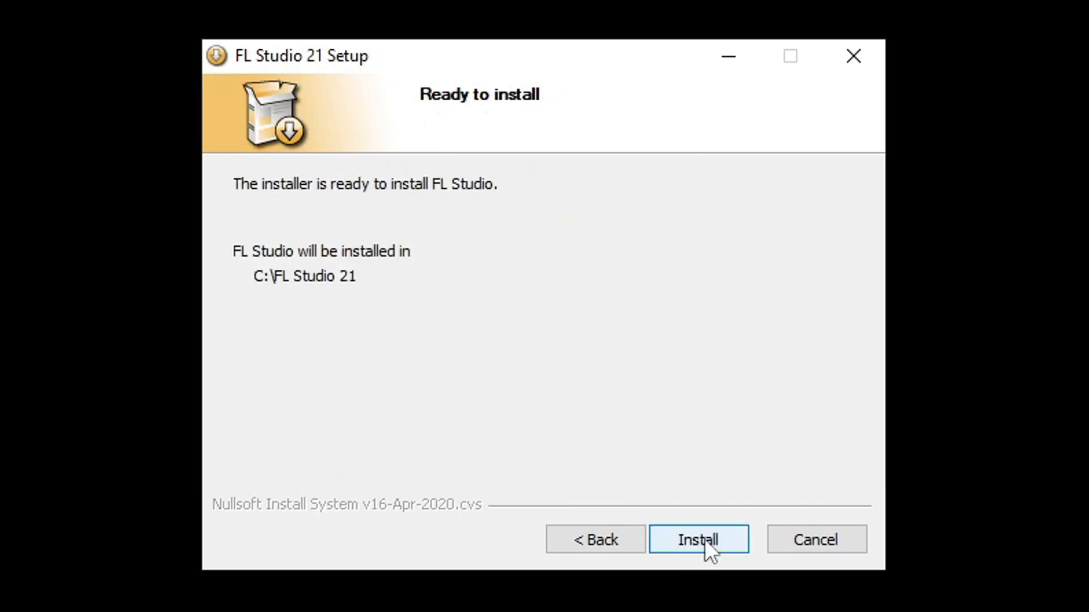
# Run the installation, pass the unlocking information page and finish the setup wizard.
pyautogui.click(697, 540)
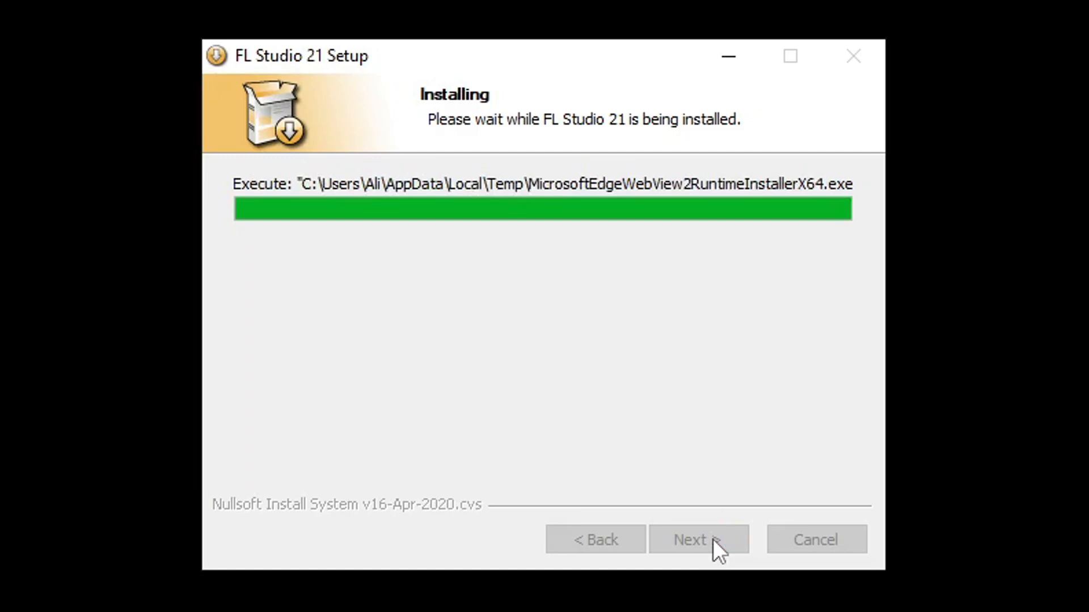
pyautogui.click(697, 540)
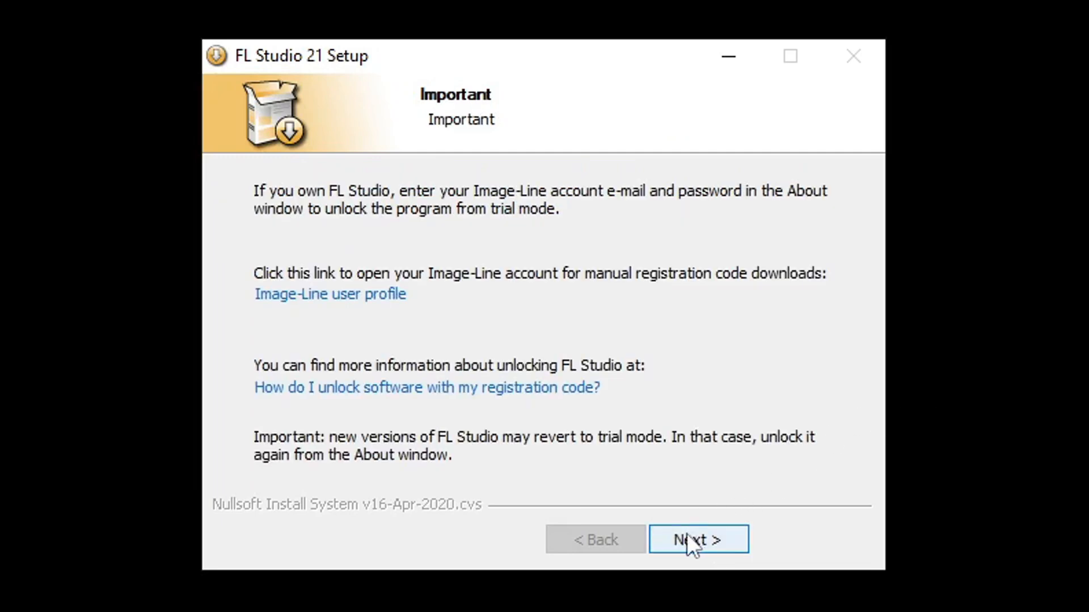
pyautogui.click(697, 540)
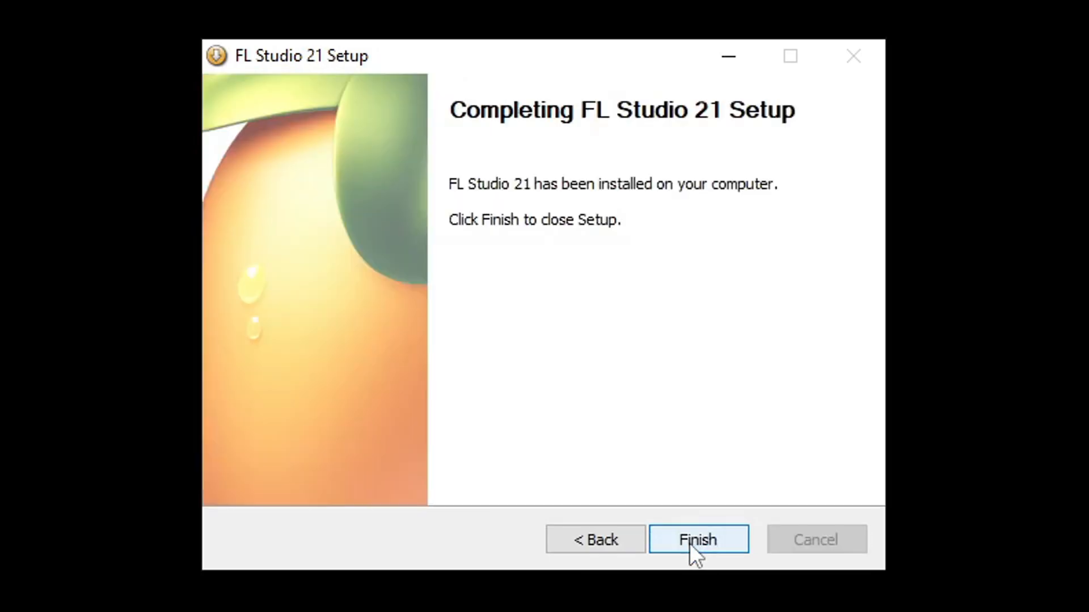
pyautogui.click(698, 540)
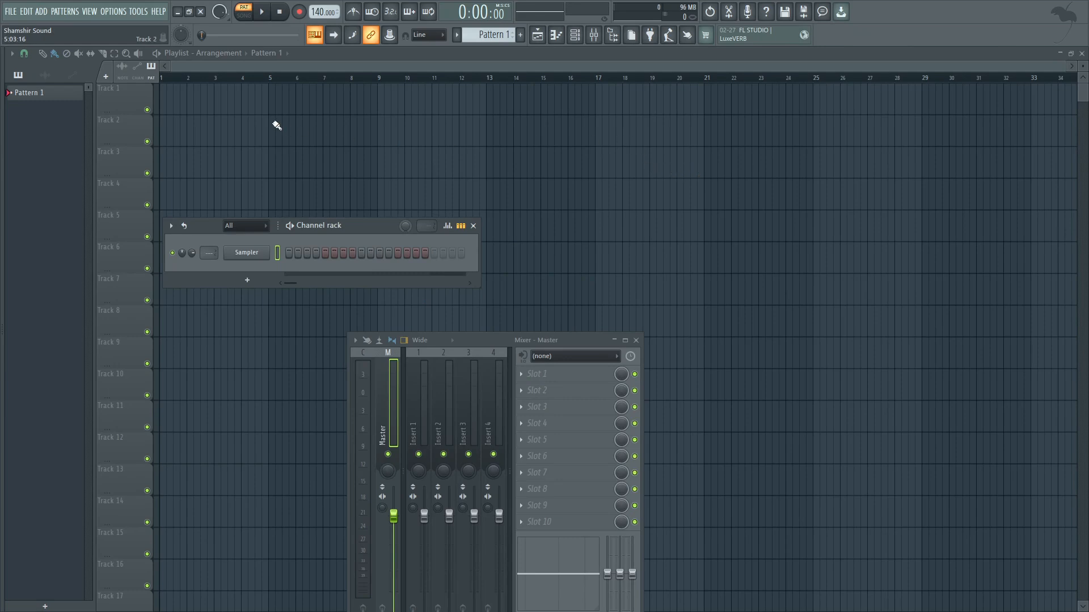
pyautogui.moveTo(364, 137)
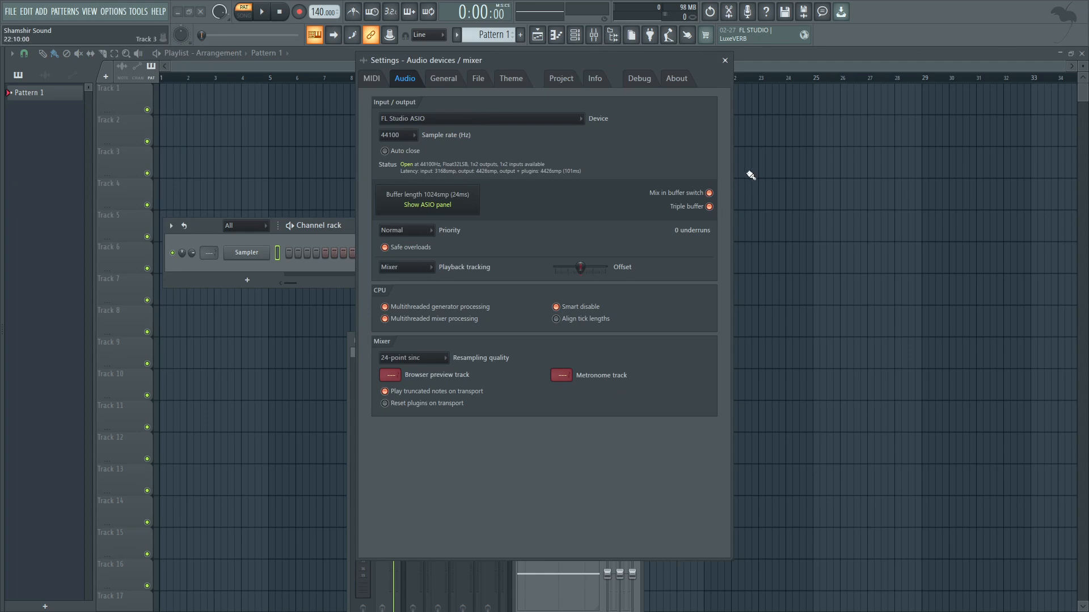
pyautogui.moveTo(653, 172)
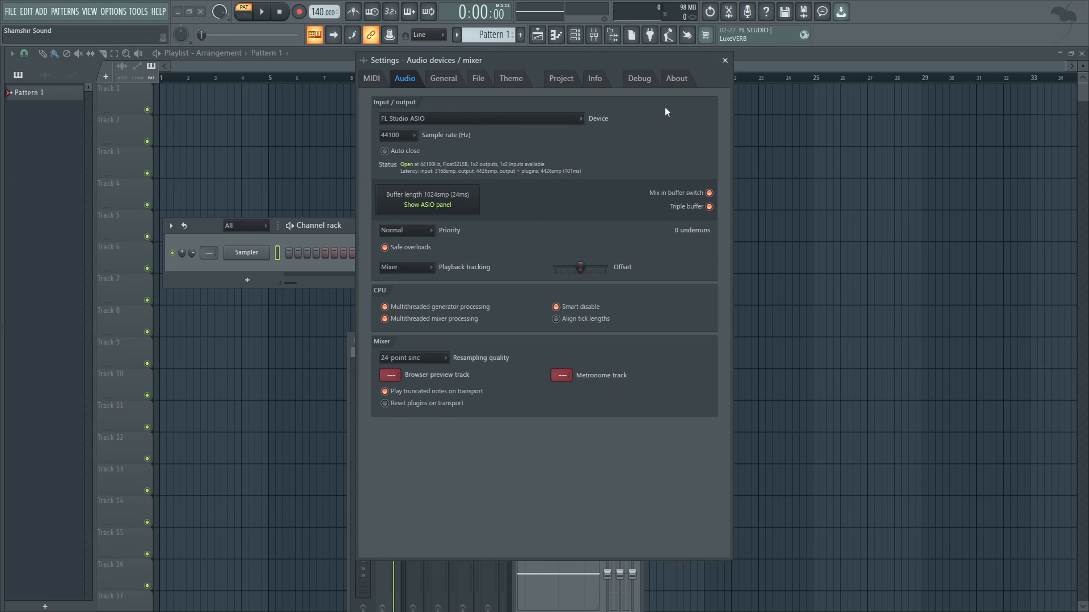
# Show the Files & folders settings with the retained plugin search folders.
pyautogui.click(478, 78)
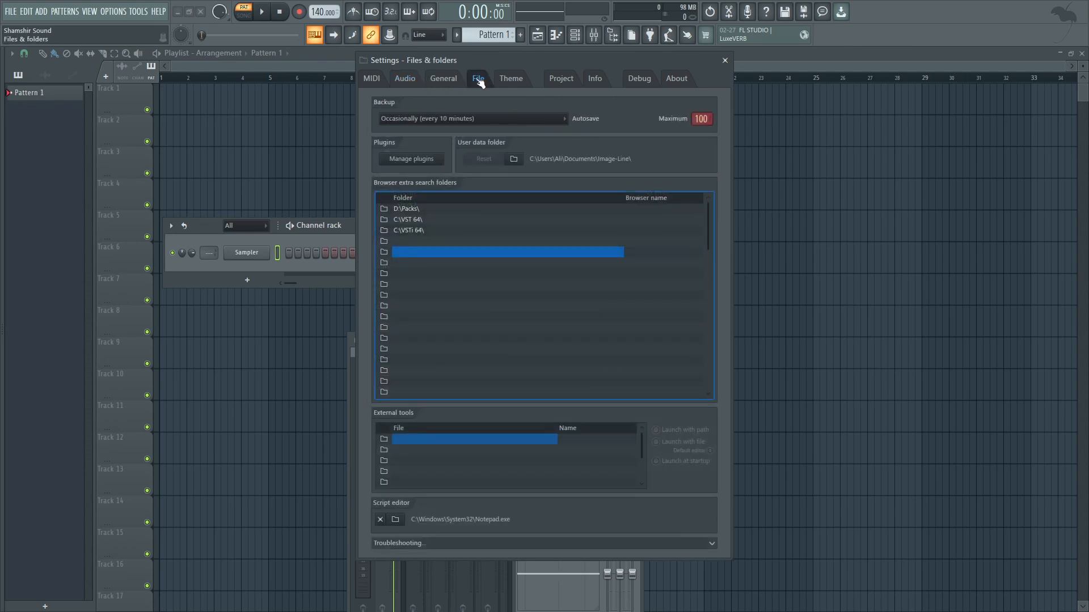
pyautogui.moveTo(494, 232)
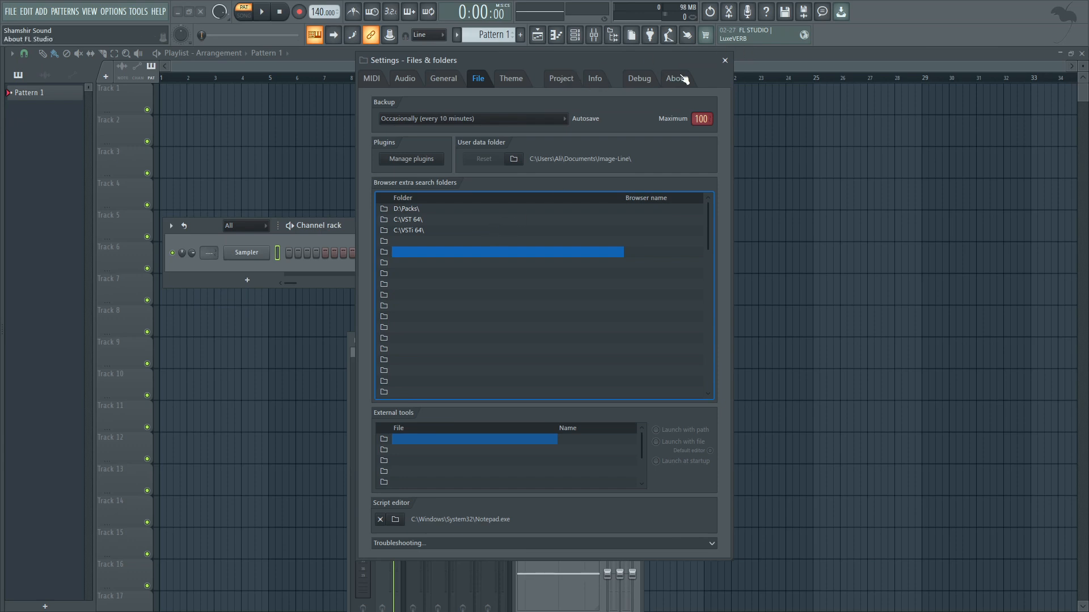
# Check the About page shows FL Studio as unlocked, then close Settings.
pyautogui.click(673, 78)
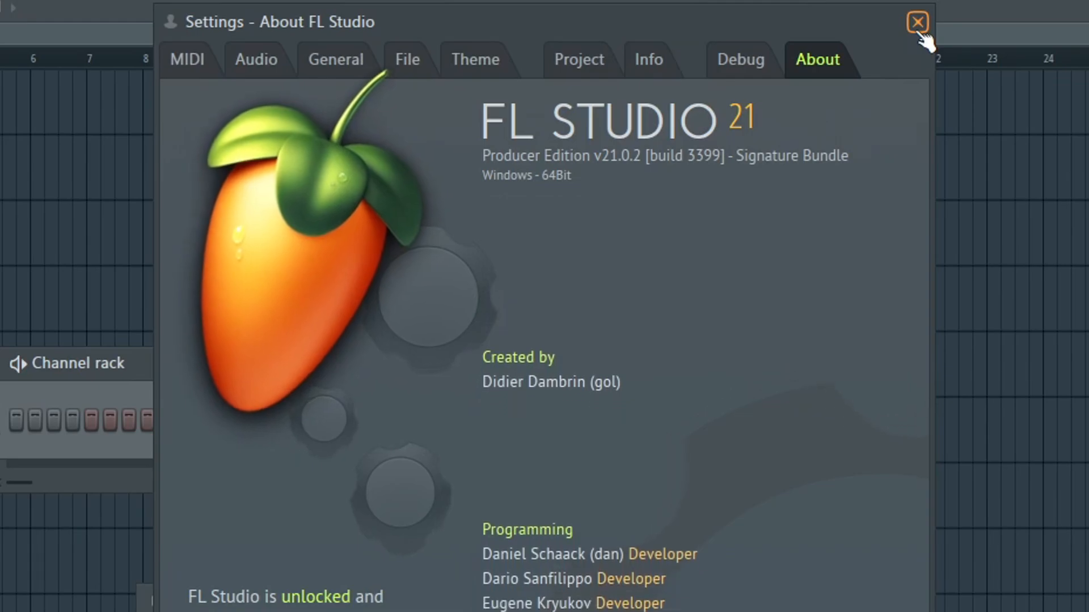
pyautogui.click(916, 22)
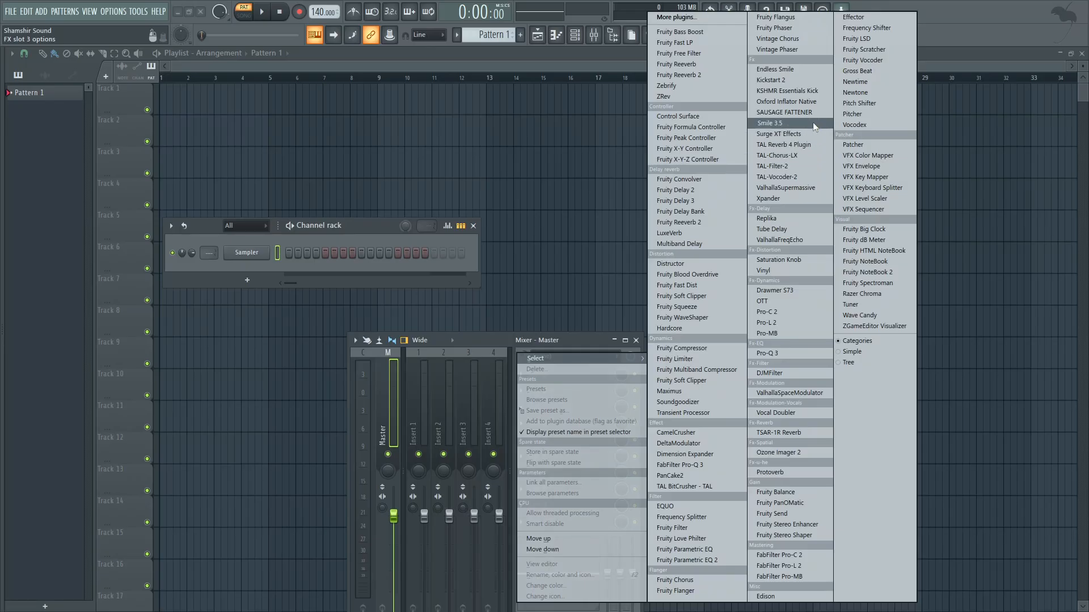